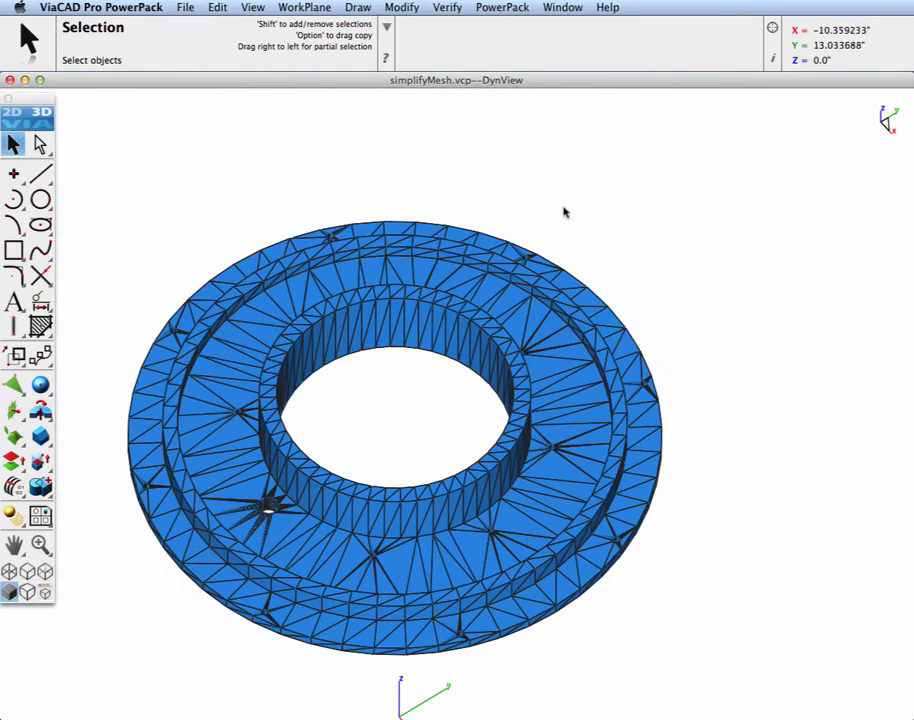
Run Mesh Analysis on the ring mesh and dismiss the 5888-triangle, manifold report.
click(501, 7)
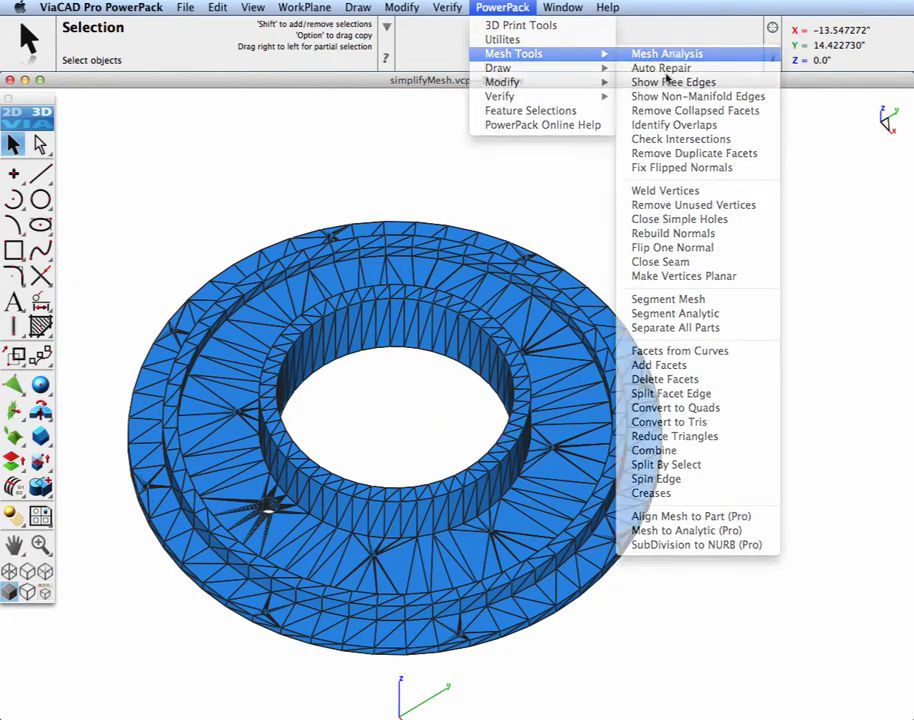
click(666, 53)
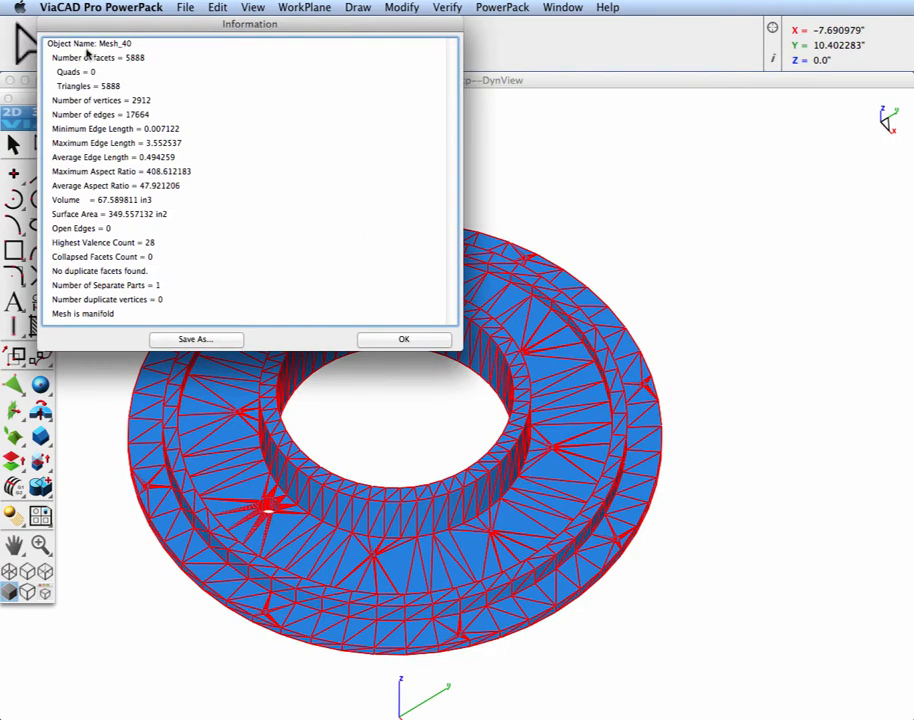
click(88, 90)
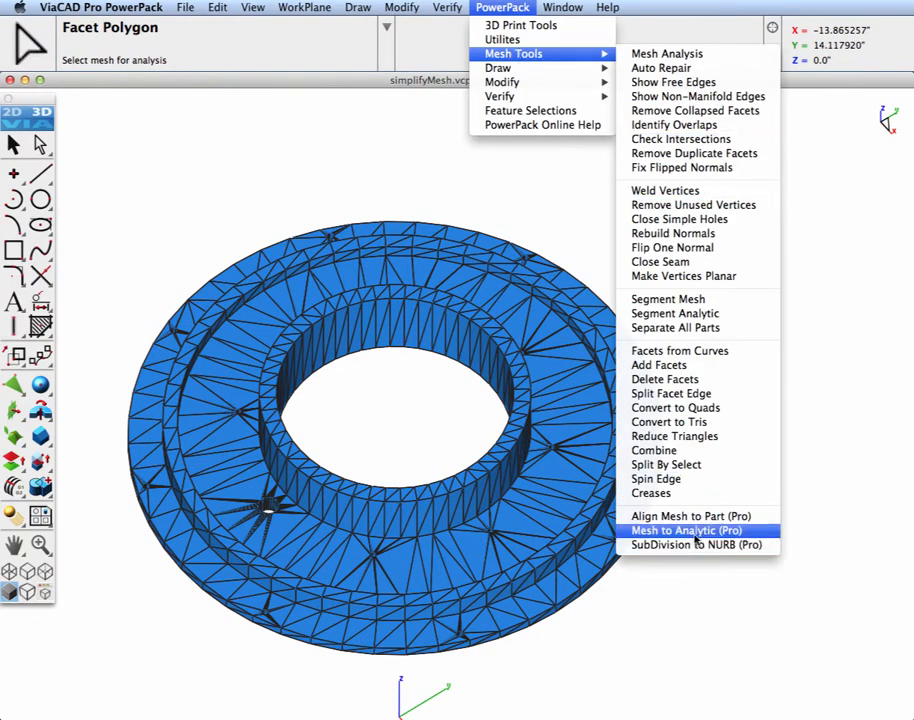
Convert the ring mesh with Mesh to Analytic (Pro) using the default simplification settings.
click(687, 530)
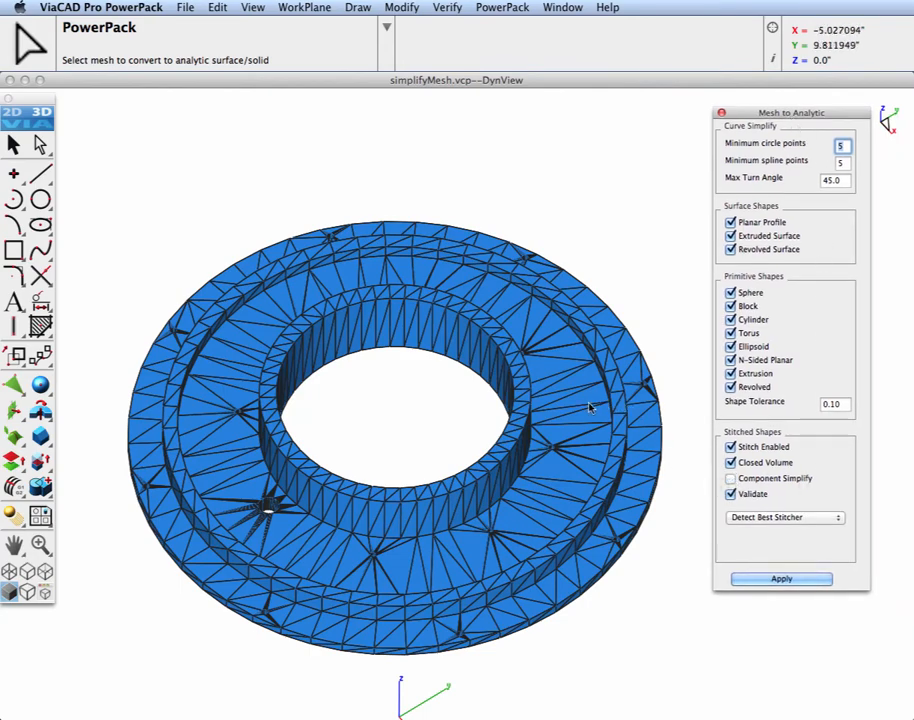
click(780, 579)
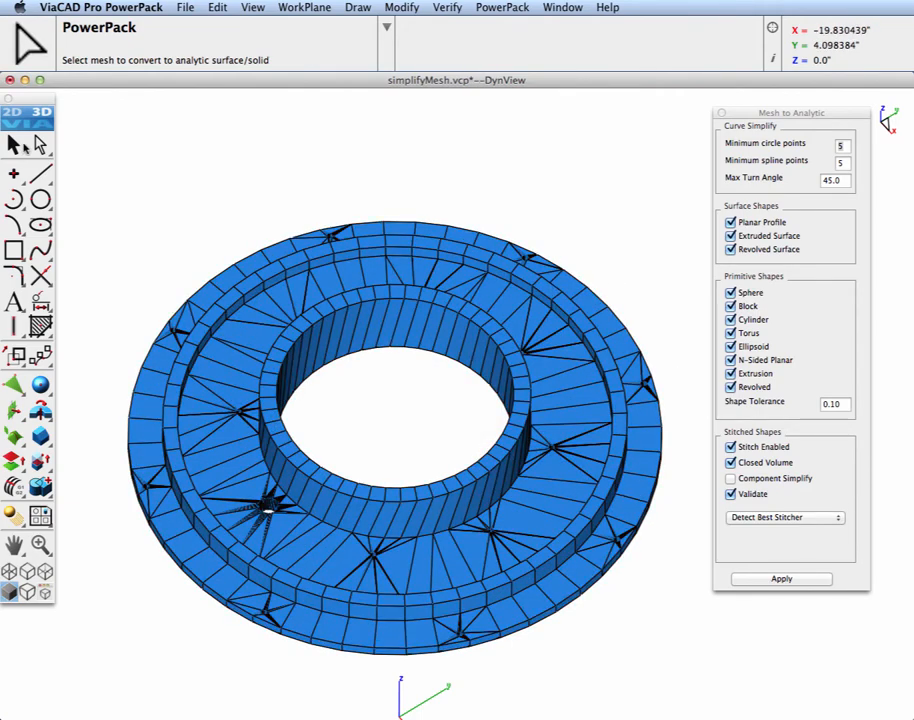
Read the converted solid's mass properties (67.34 in³ volume), then undo the conversion.
click(444, 7)
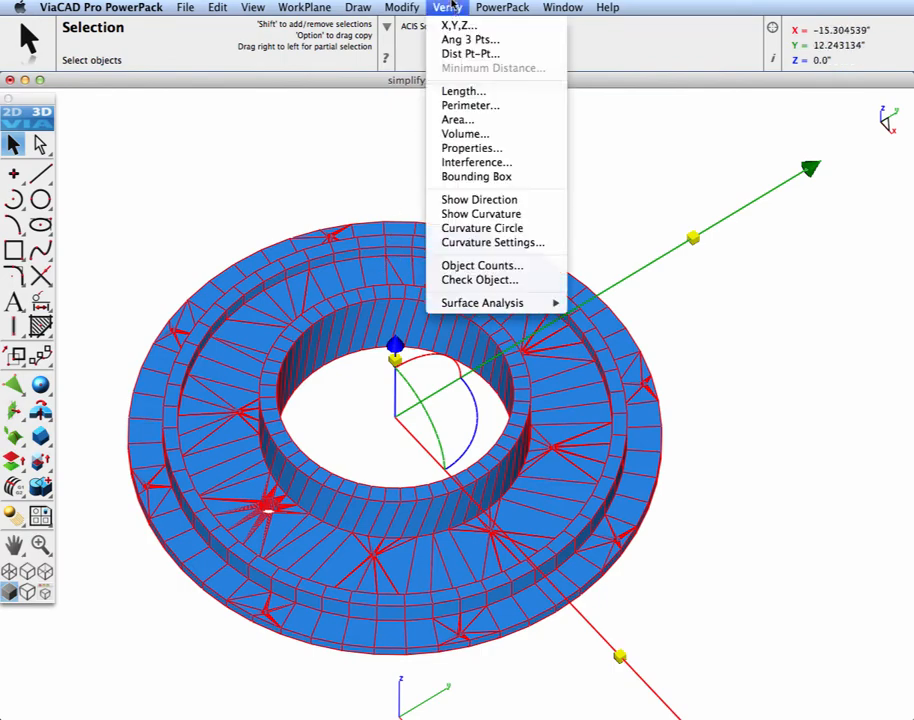
click(471, 148)
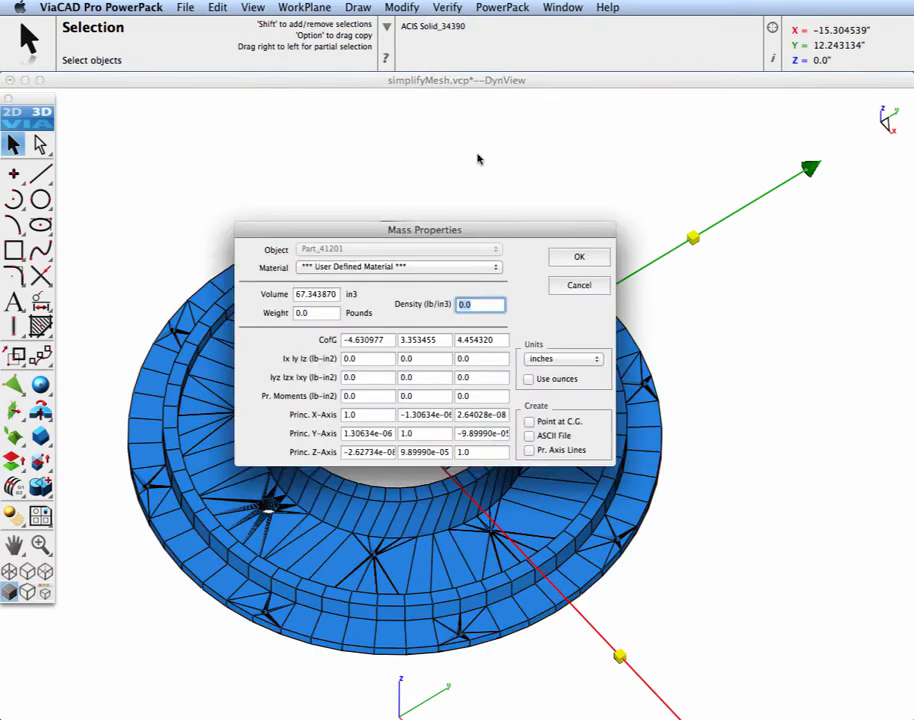
mouse_move(600, 303)
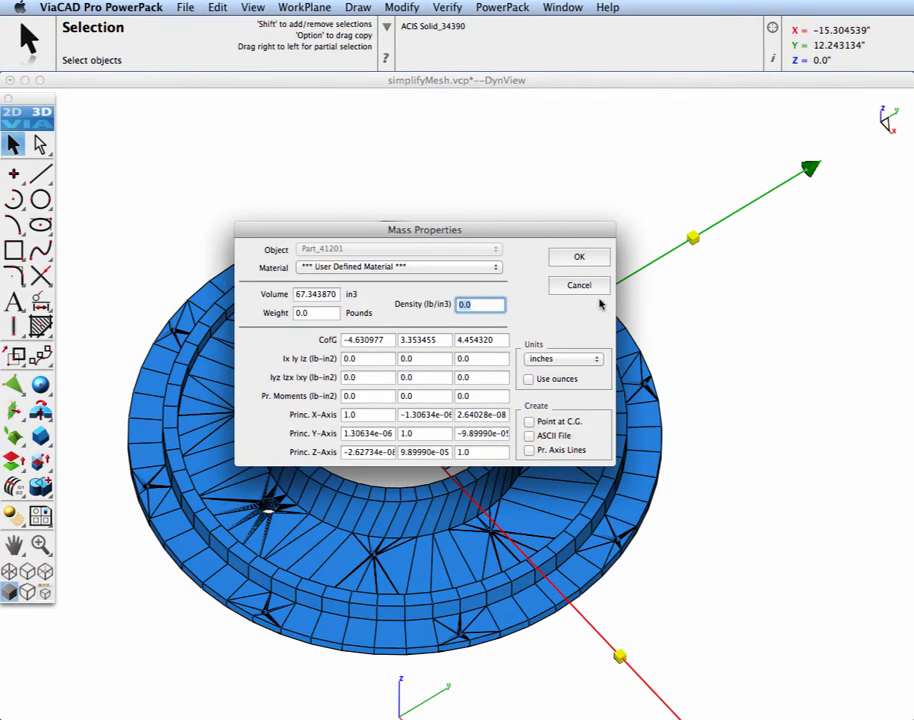
click(577, 285)
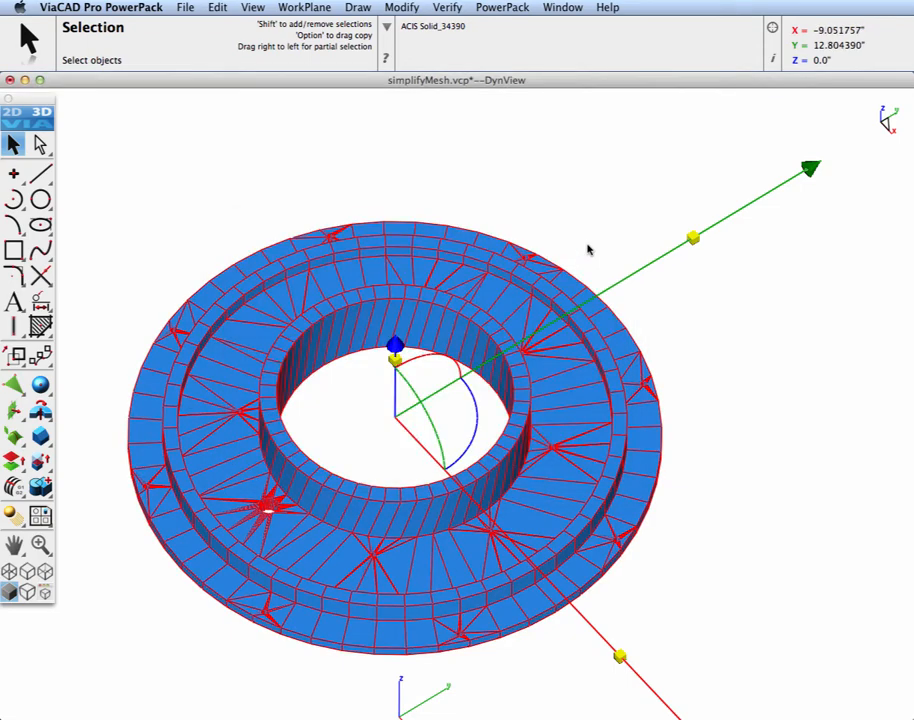
click(217, 9)
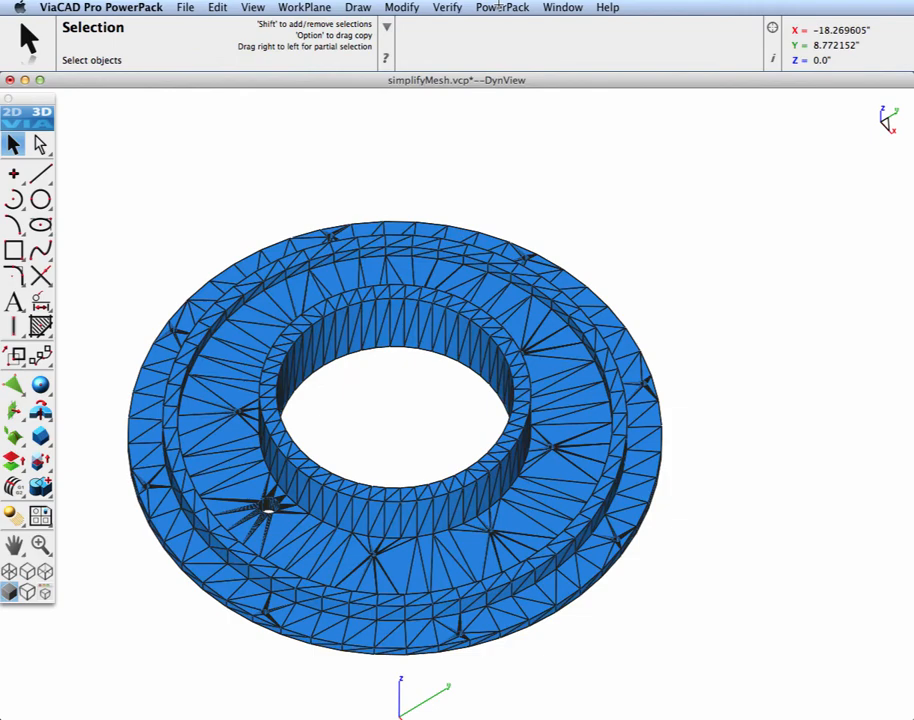
Rerun Mesh to Analytic (Pro) with Component Simplify to get a smooth solid with round holes.
click(504, 7)
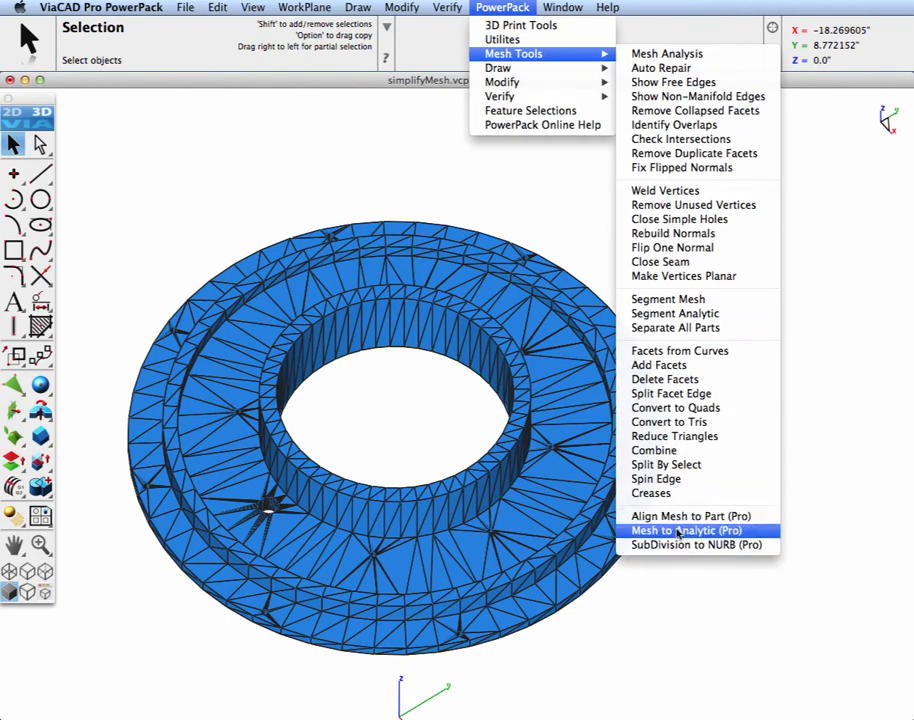
click(686, 528)
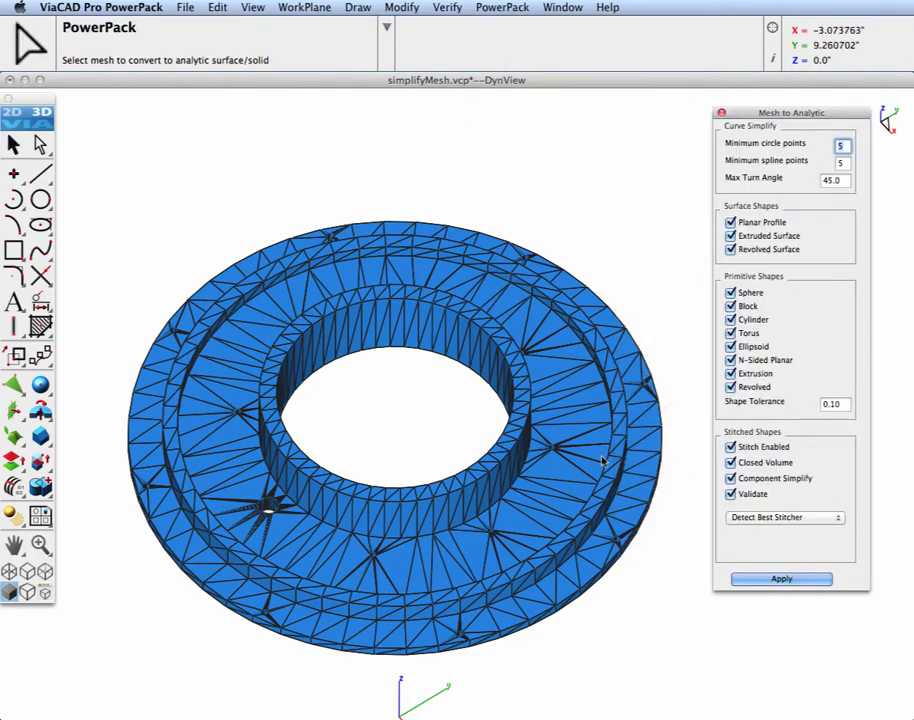
click(779, 579)
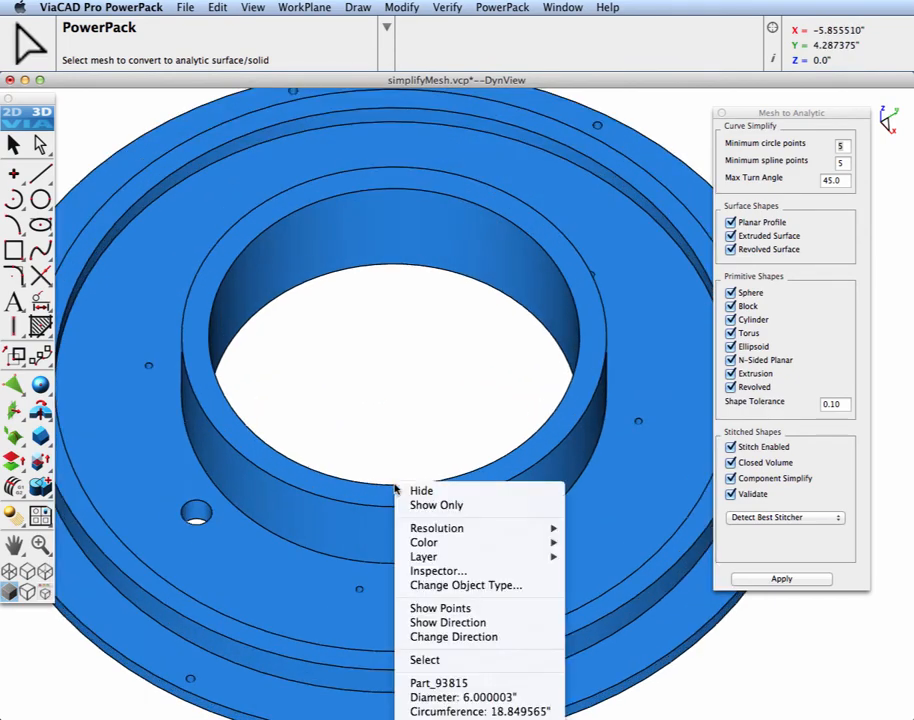
mouse_move(447, 622)
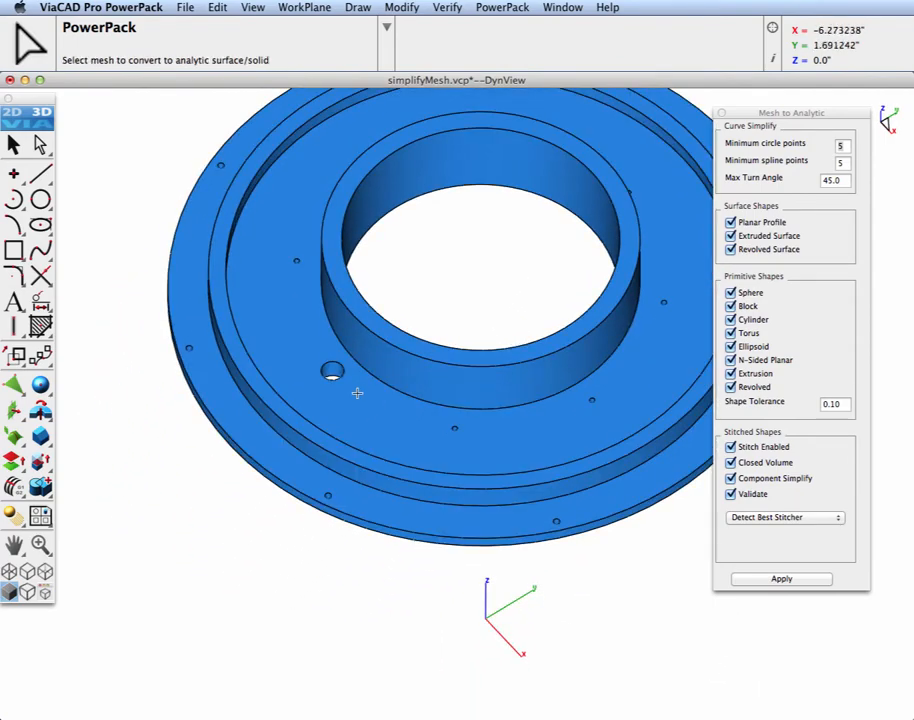
Check that the inner circular edge measures 6 inches in diameter.
right_click(357, 393)
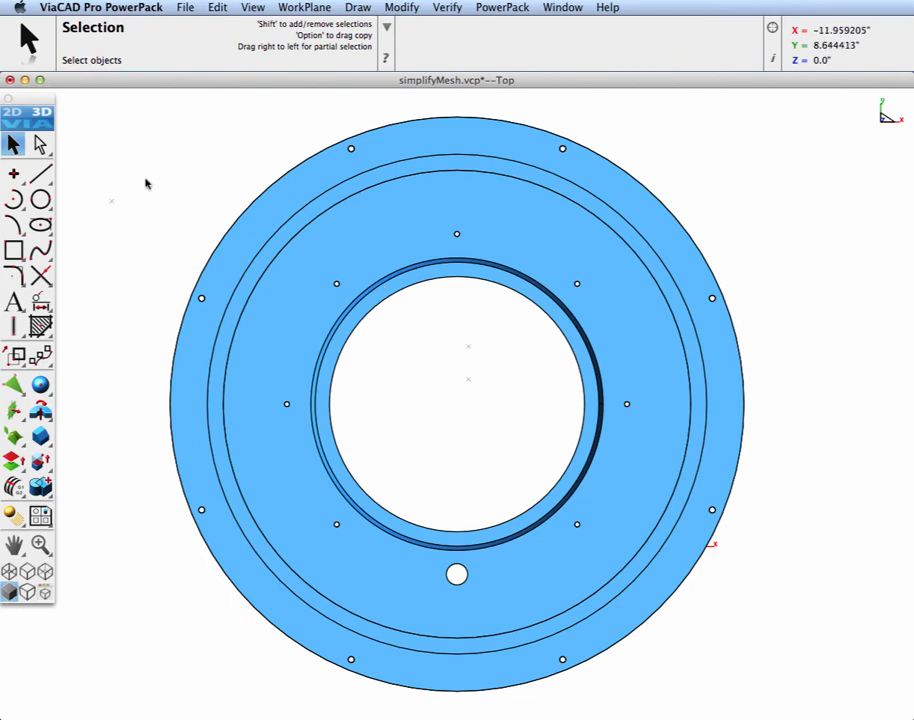
Use Select Deep to pick the face of the large hole below the ring's centre.
click(38, 145)
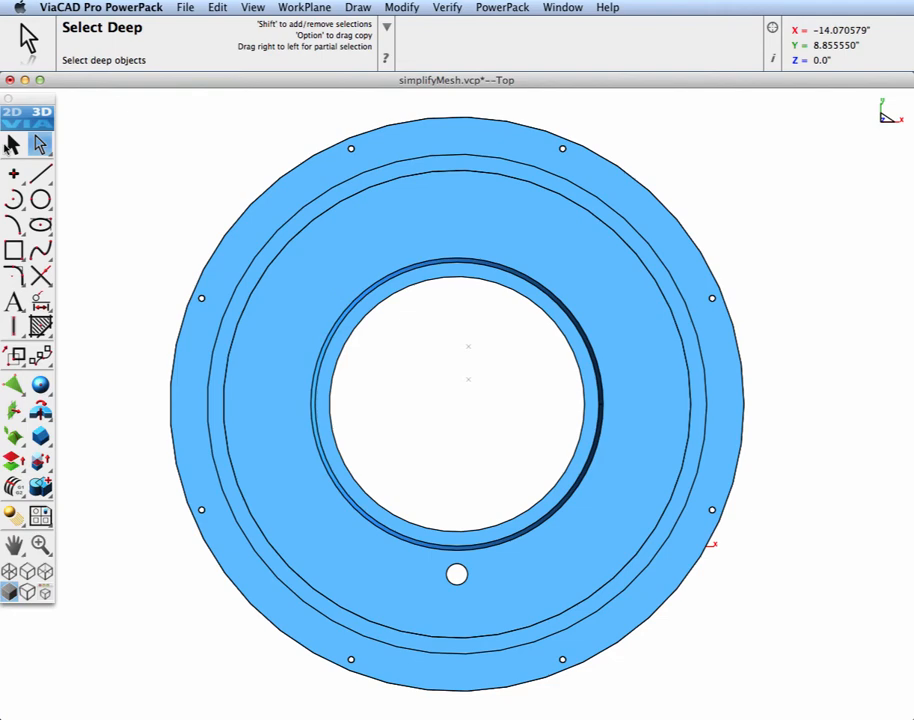
mouse_move(437, 572)
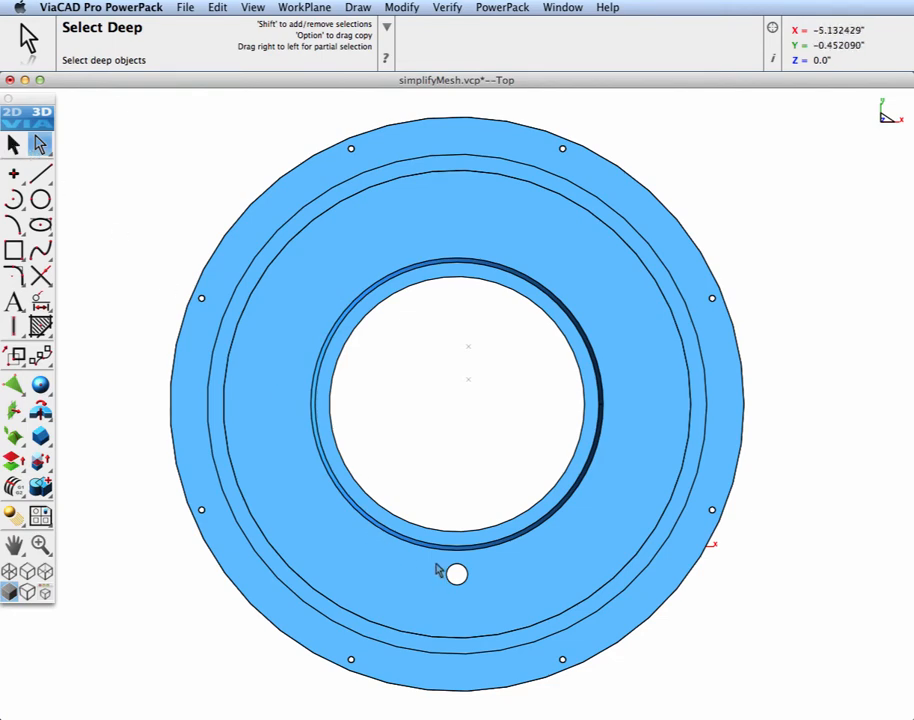
click(457, 577)
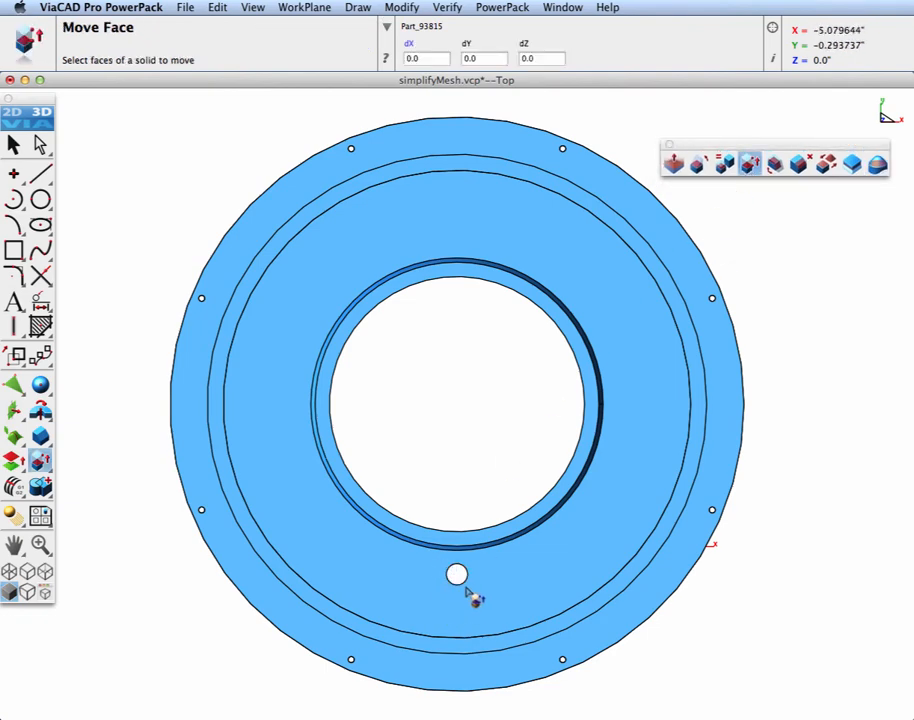
Move the hole face about -0.6 in dY toward the outer rim and finish the move.
click(453, 575)
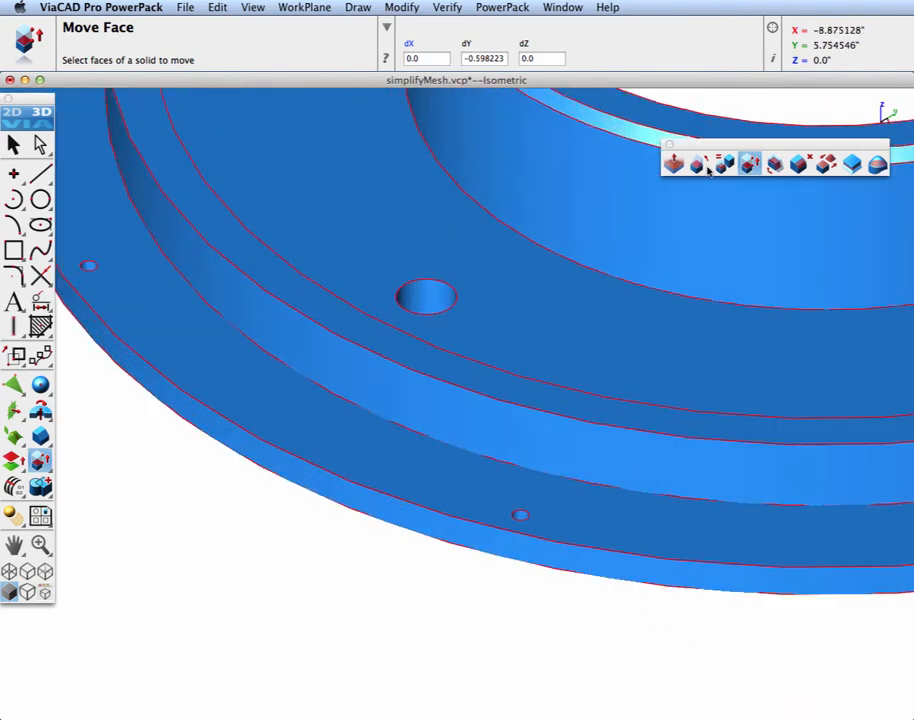
click(774, 167)
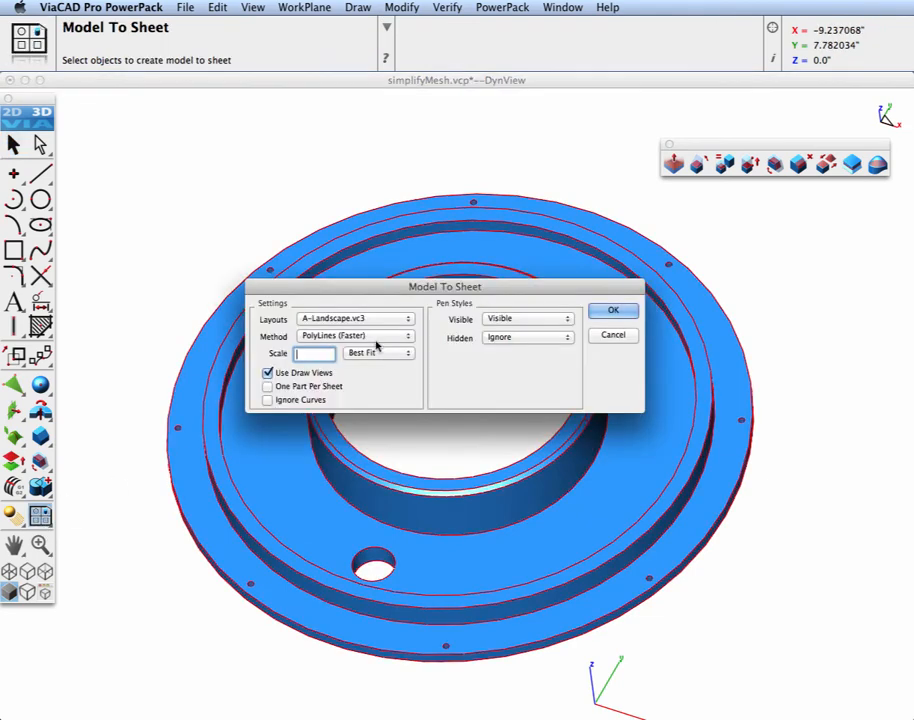
Create an A-Landscape sheet from the model and dismiss the Drawing Wizard layer note.
click(613, 310)
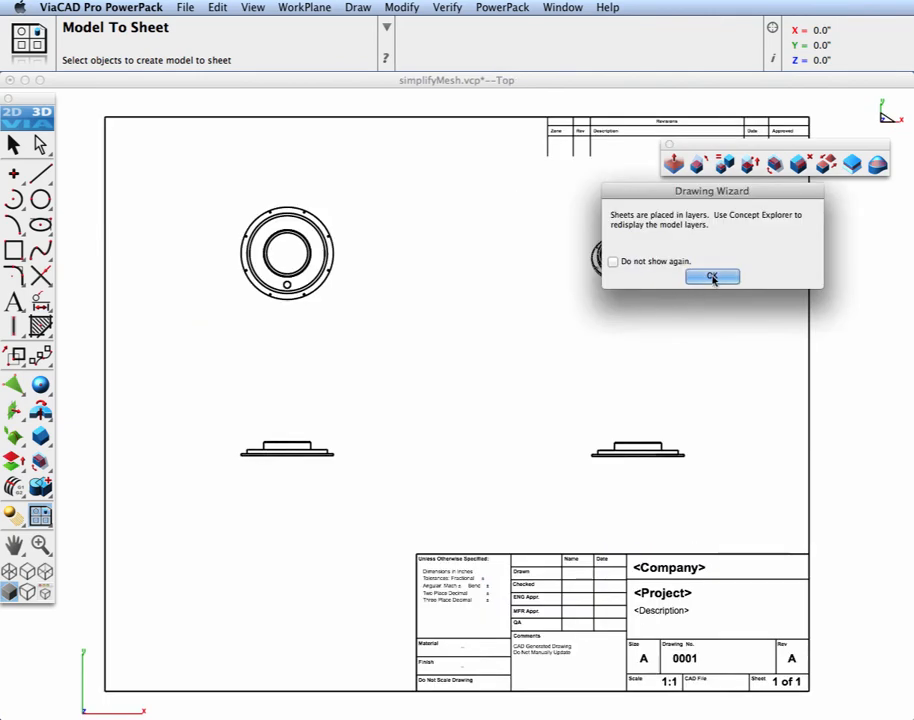
click(712, 277)
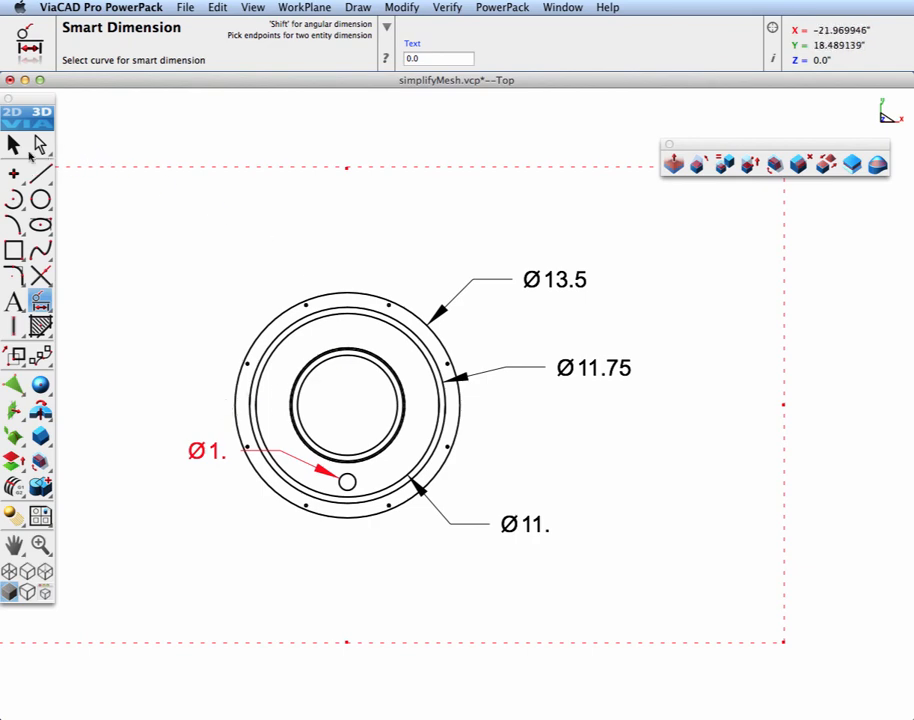
Finish placing the Ø13.5, Ø11.75, Ø11 and Ø1 dimensions and return to the Selection tool.
click(13, 145)
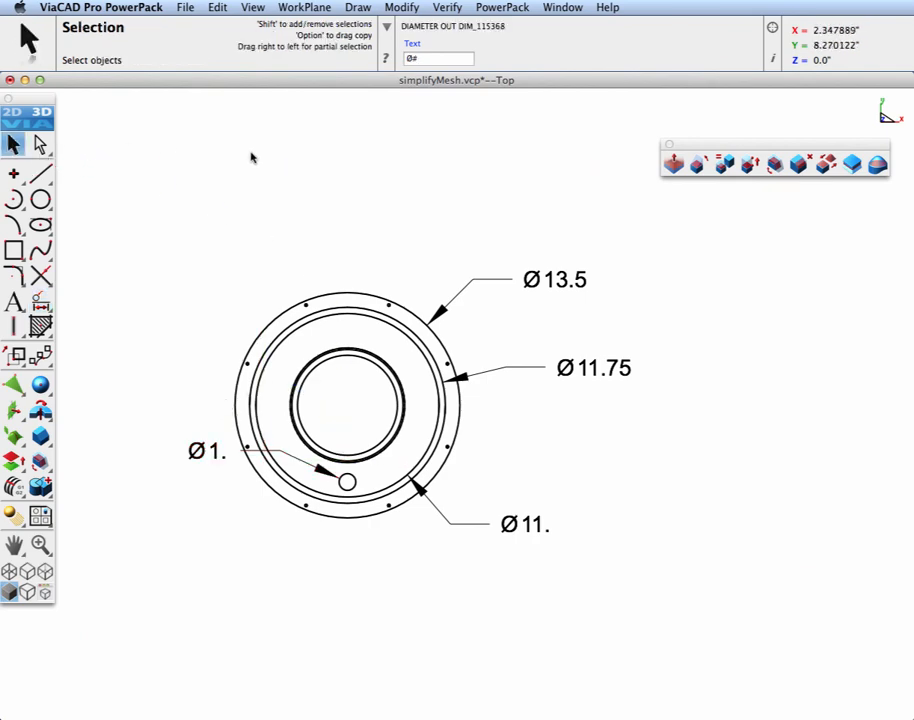